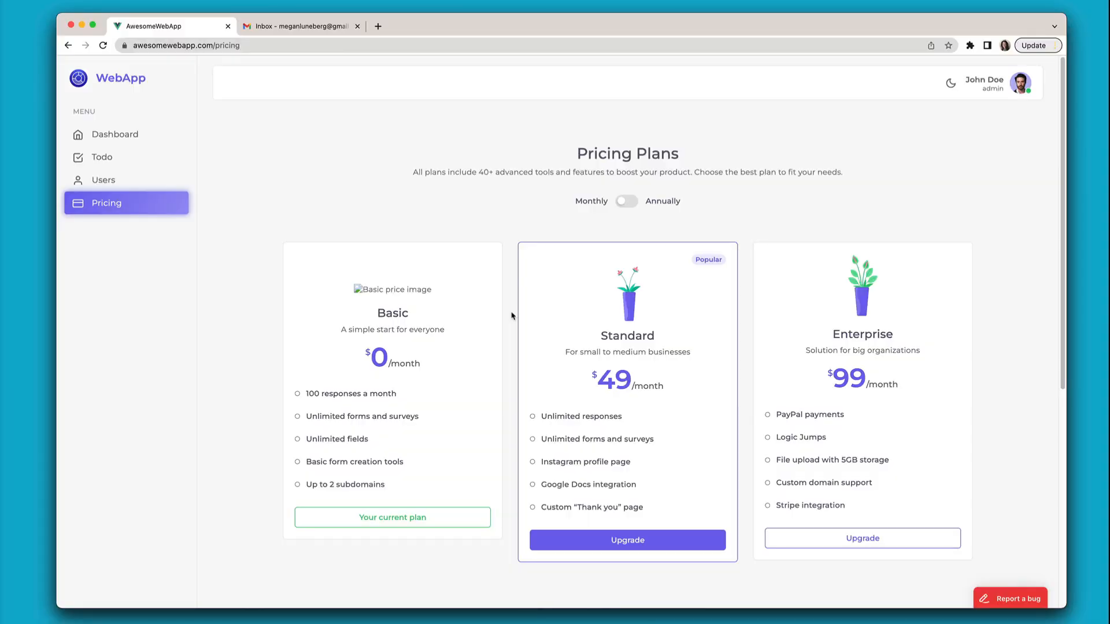
Step: Report a bug on the pricing page with summary 'Cannot buy a plan' and description, then send the feedback
left_click(1010, 598)
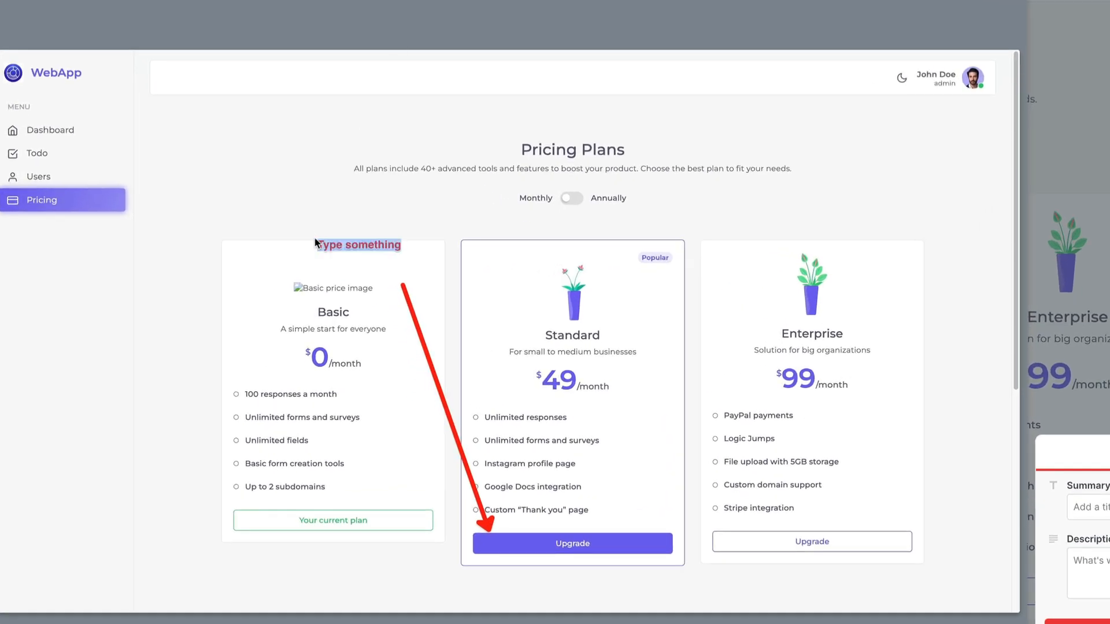
type("Can")
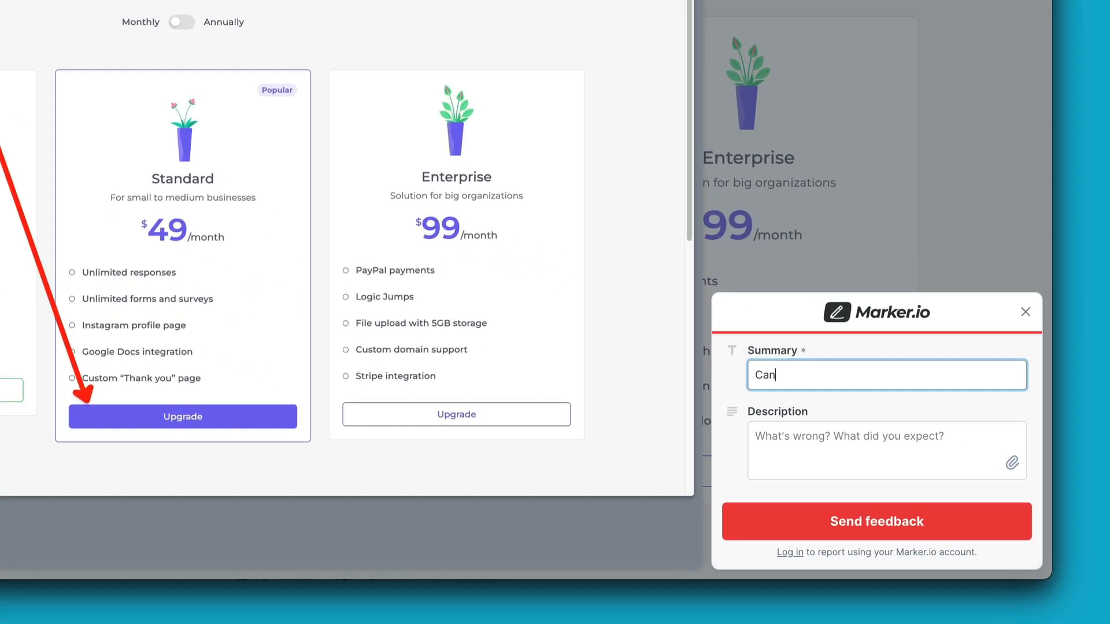
type("The button is not working")
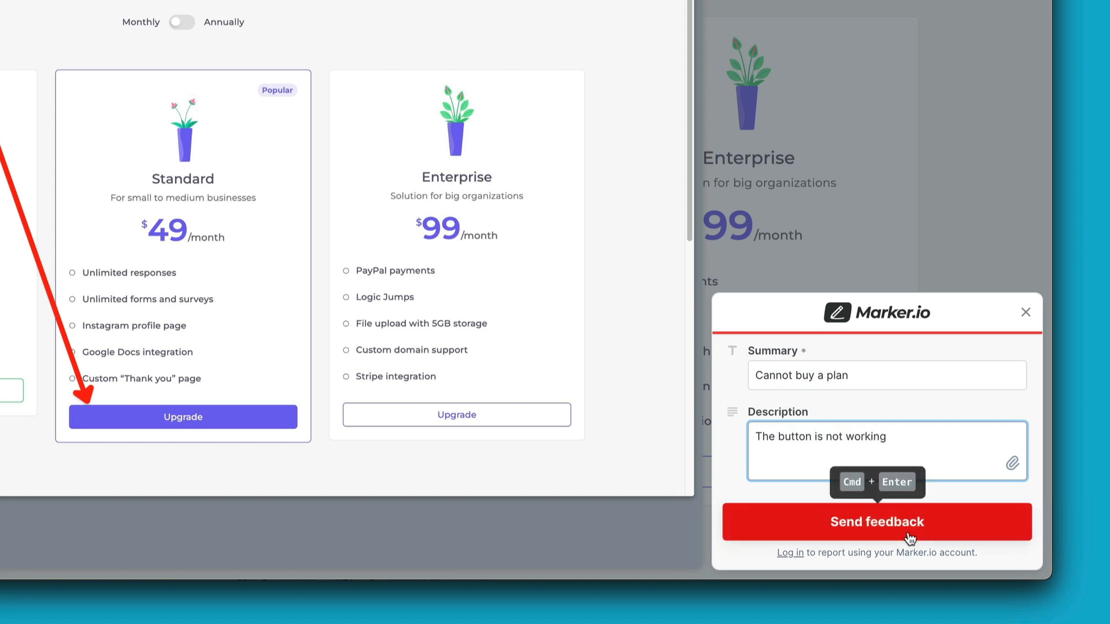
left_click(877, 521)
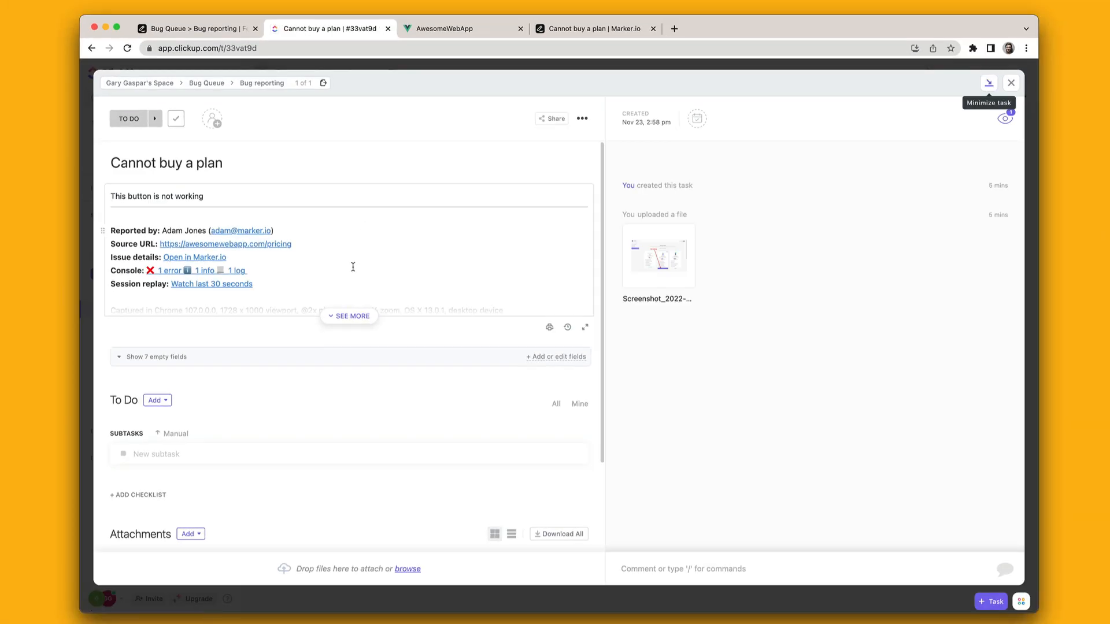
Step: Review the synced 'Cannot buy a plan' task's description, links and screenshot
left_click(349, 315)
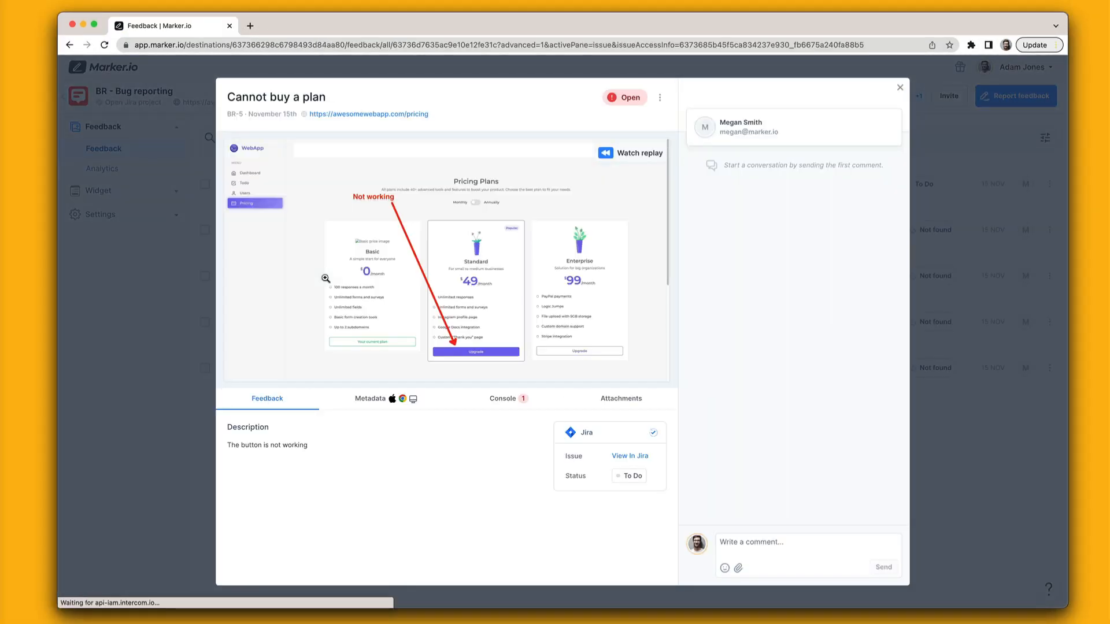
Step: Expand the 'Could not upgrade plan' console error and start the session replay
left_click(503, 399)
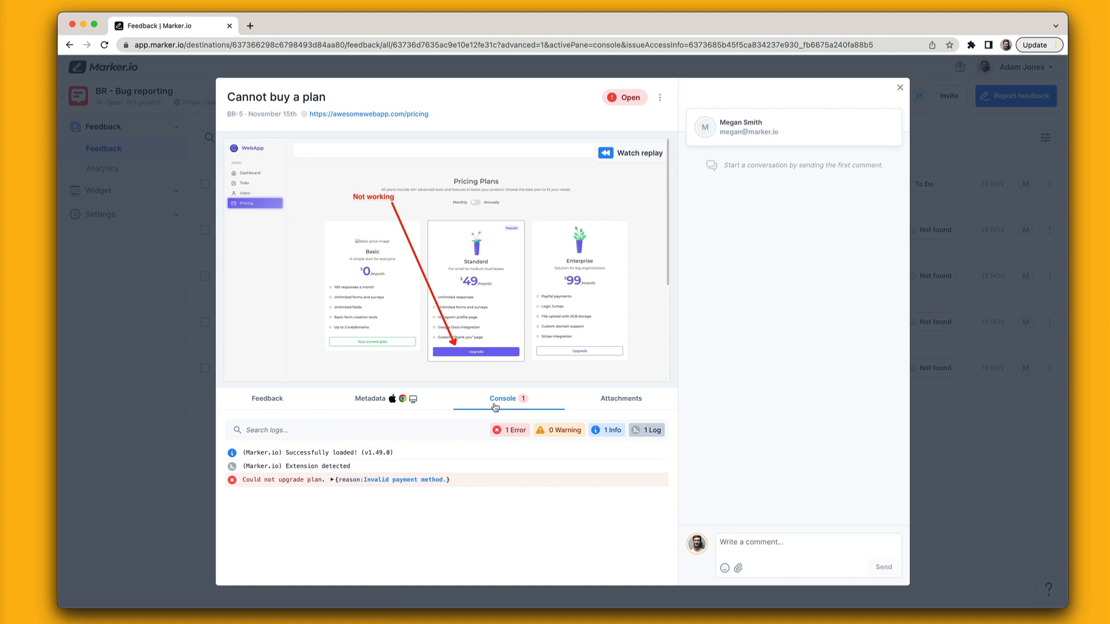
left_click(276, 478)
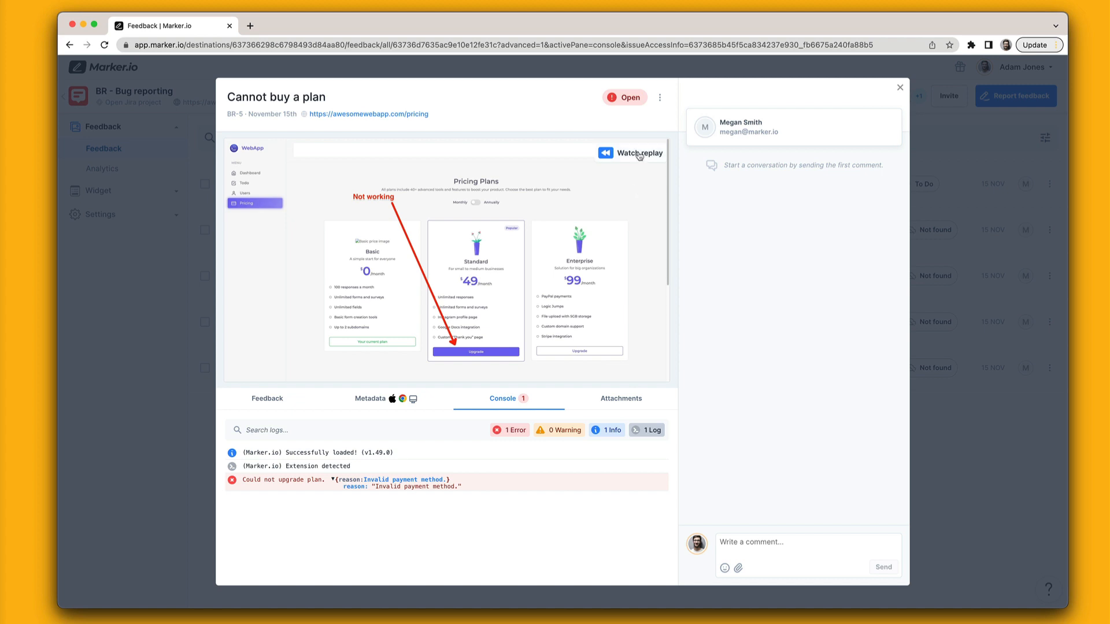
left_click(639, 152)
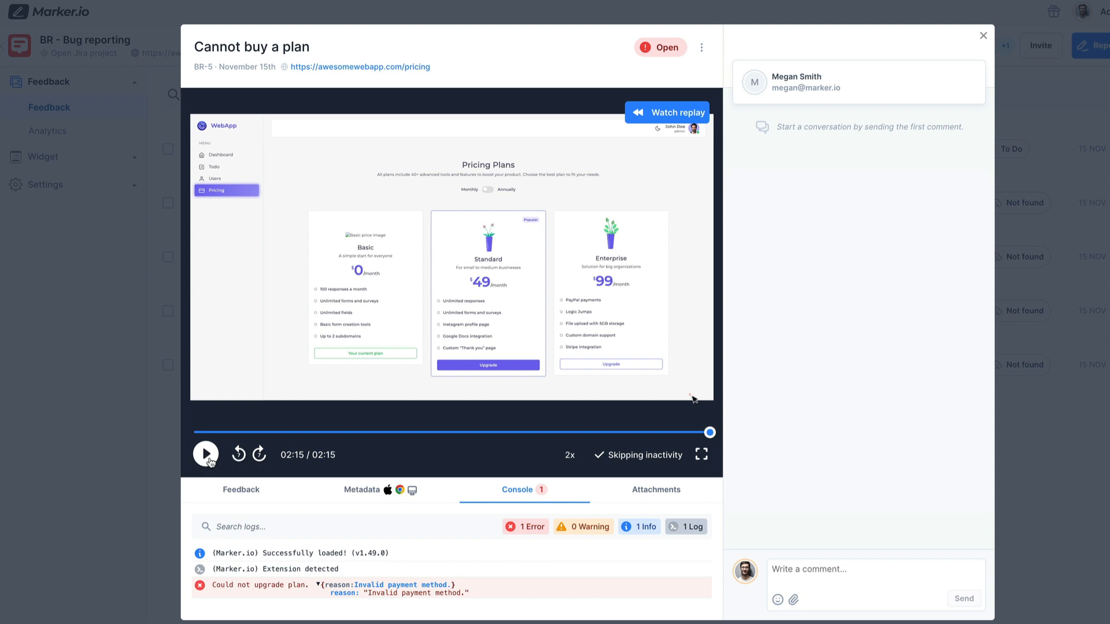
Step: Comment 'Did you have a valid payment card?' and begin the reply from the email notification
type("D")
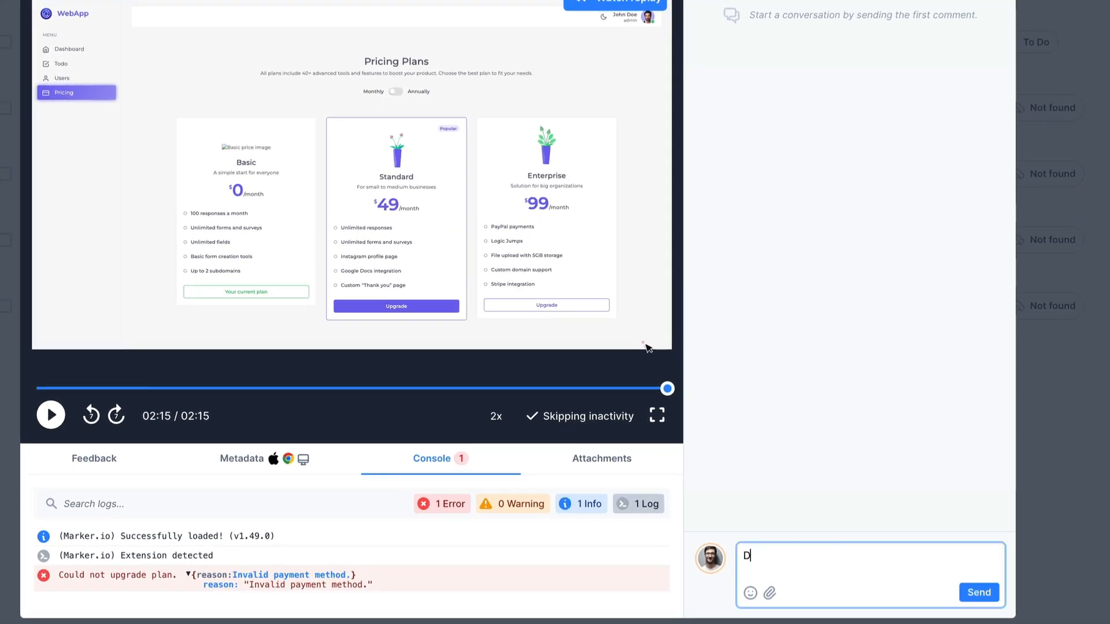
type("id you have a v")
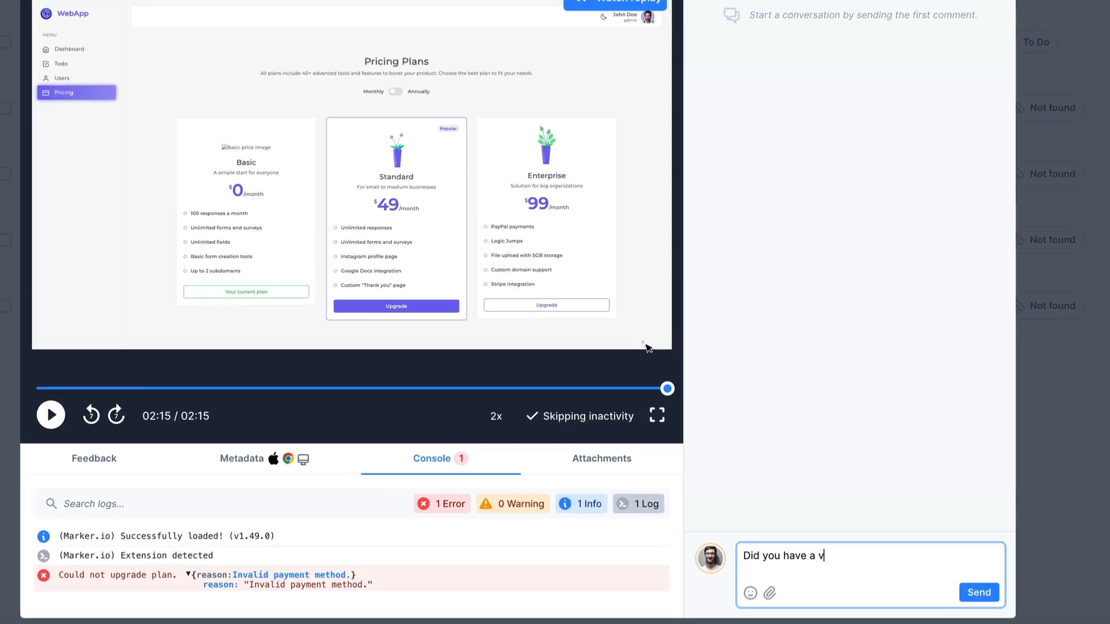
type("alid payment card?")
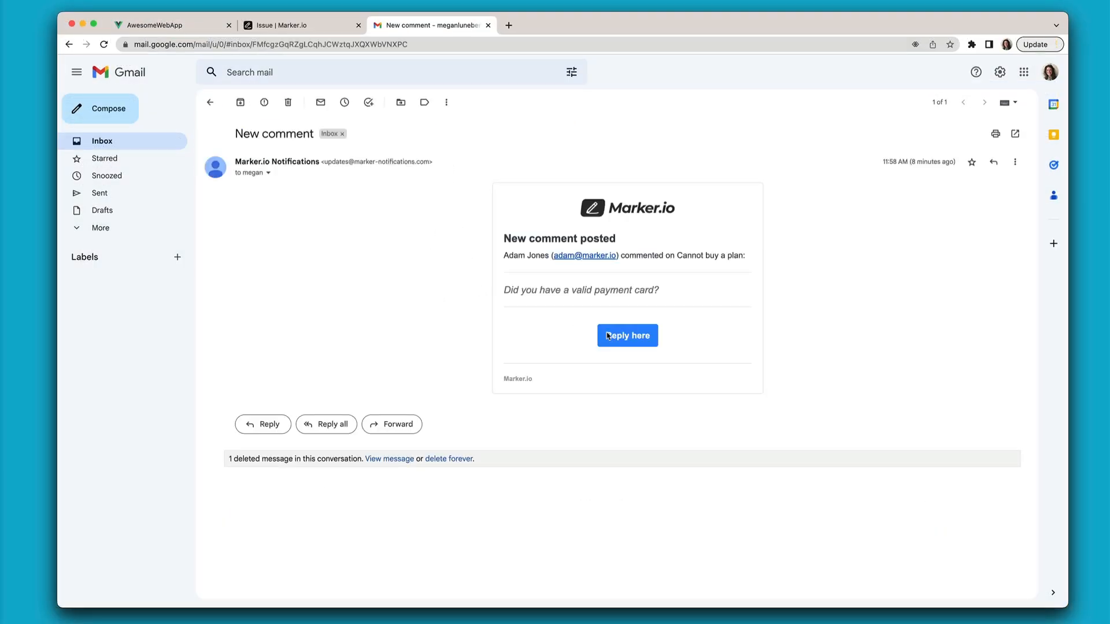
left_click(627, 335)
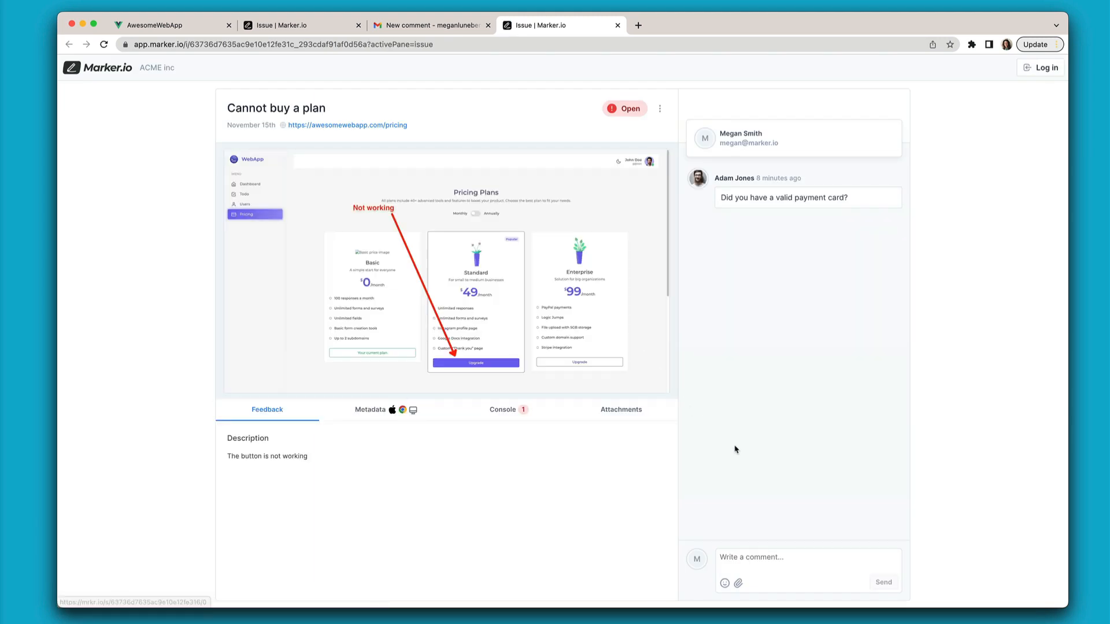
left_click(882, 581)
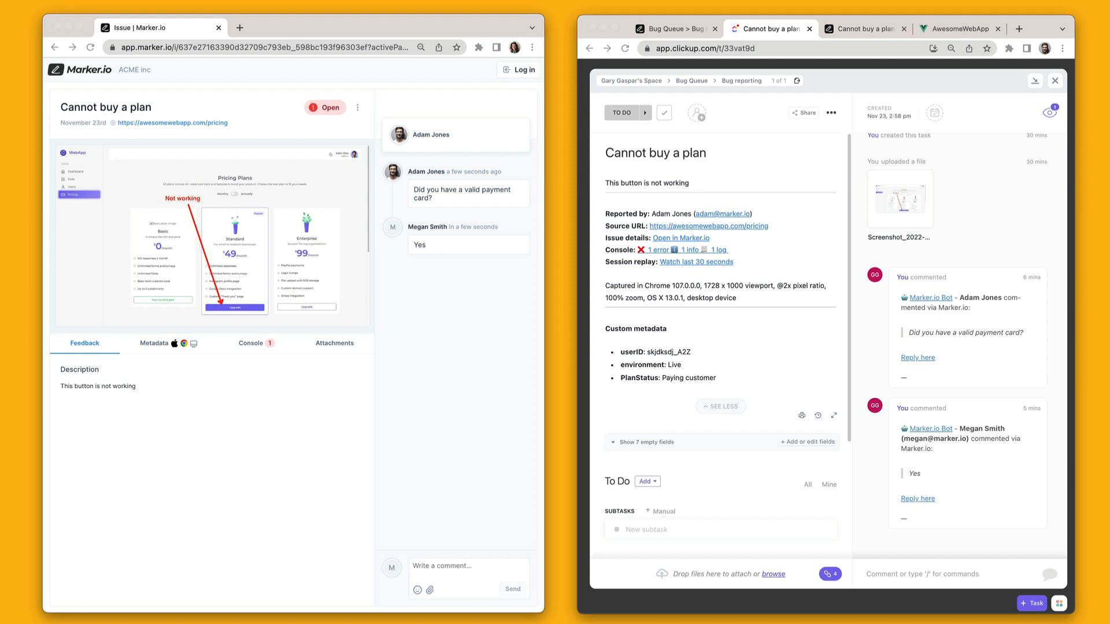
Step: Change the task status from TO DO to COMPLETE and confirm it shows Resolved
left_click(621, 99)
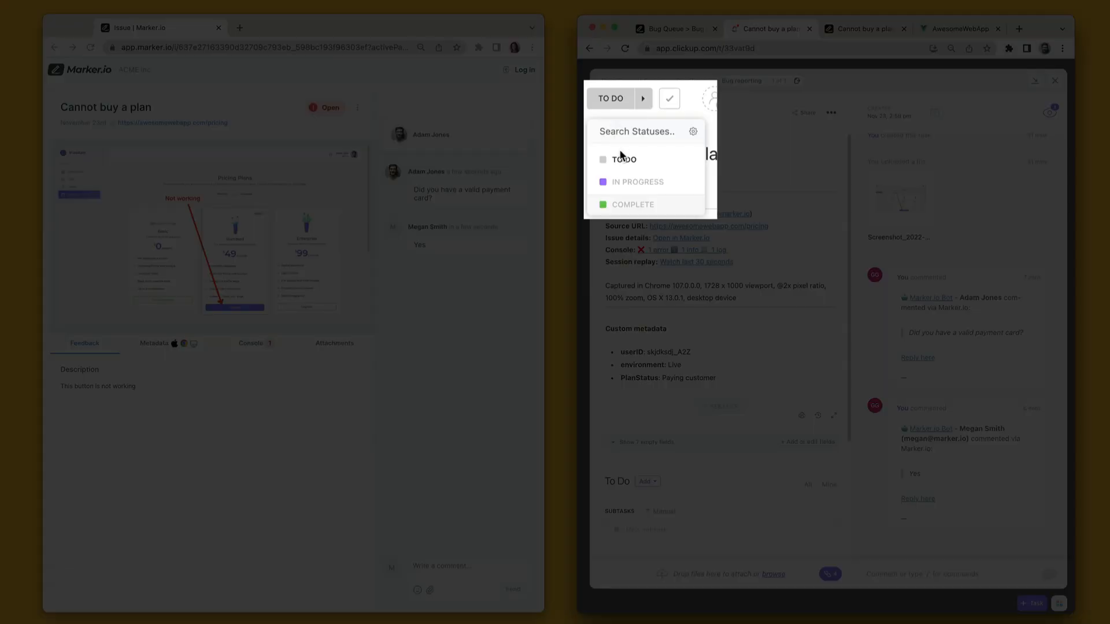
left_click(631, 203)
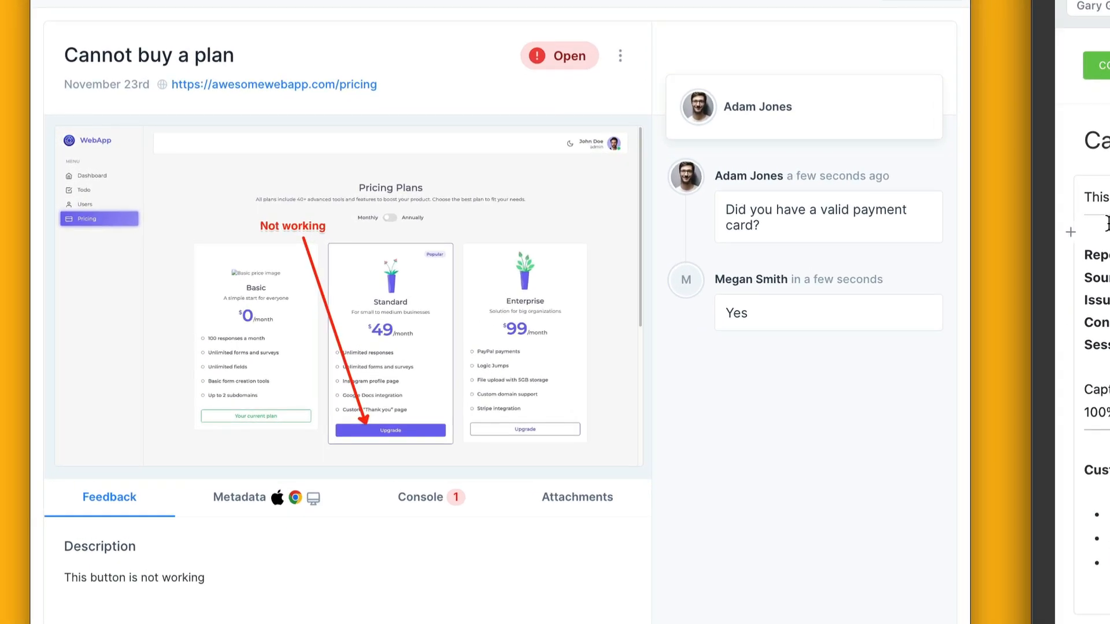
left_click(559, 56)
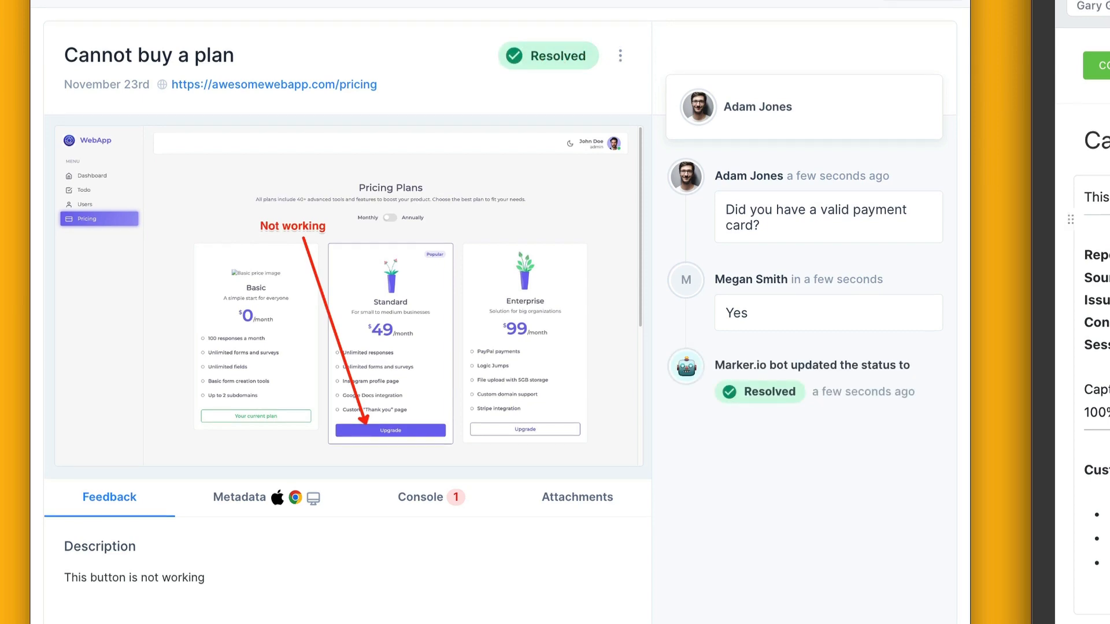